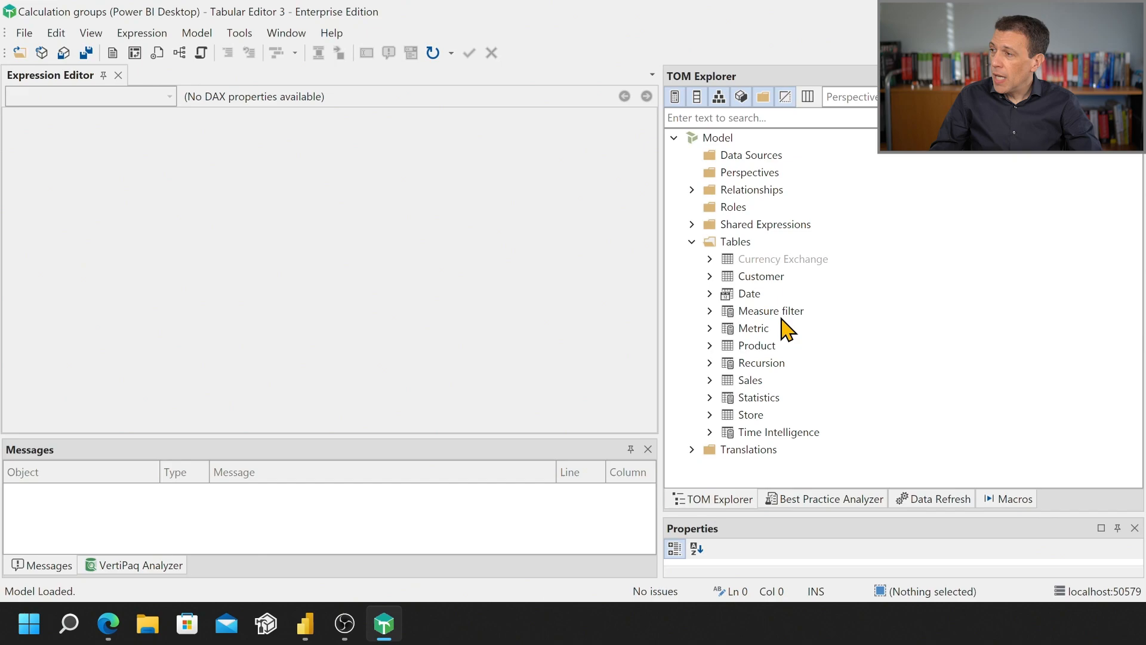
pyautogui.moveTo(770, 313)
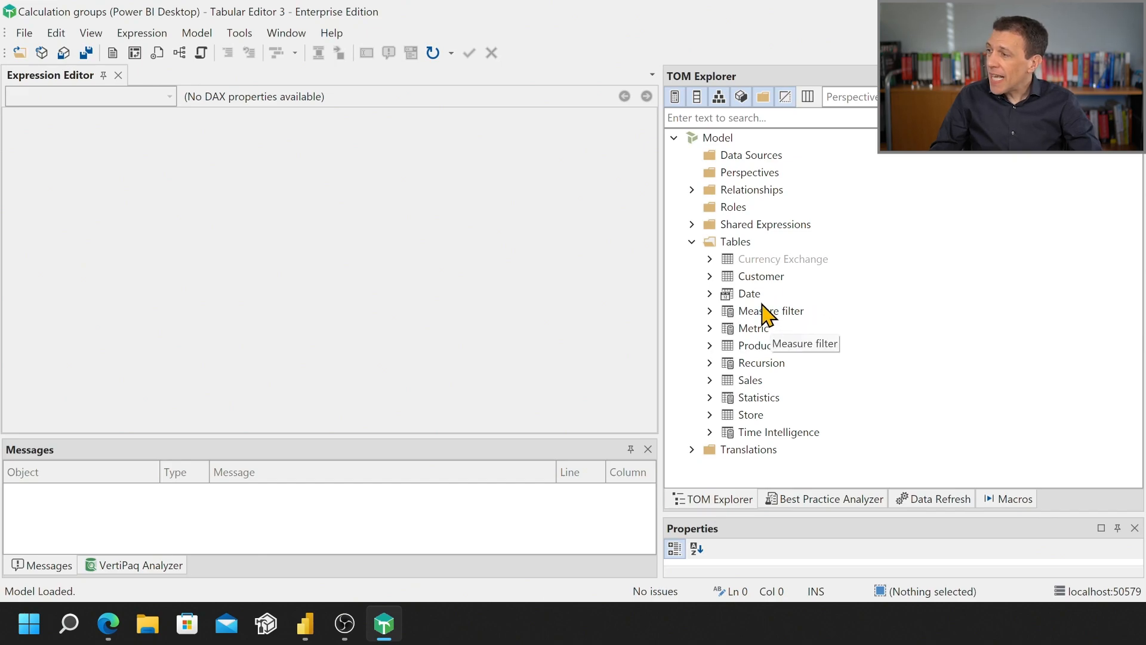
# Expand the Measure filter calculation group to reveal its NO/YES calculation items.
pyautogui.click(770, 311)
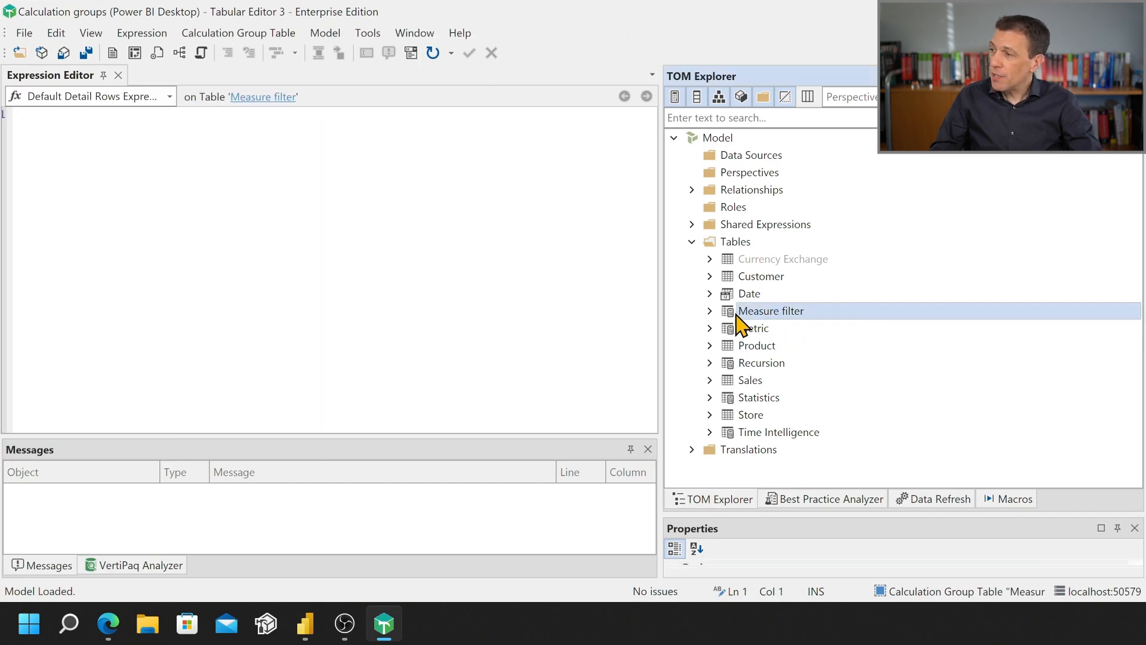
pyautogui.click(708, 310)
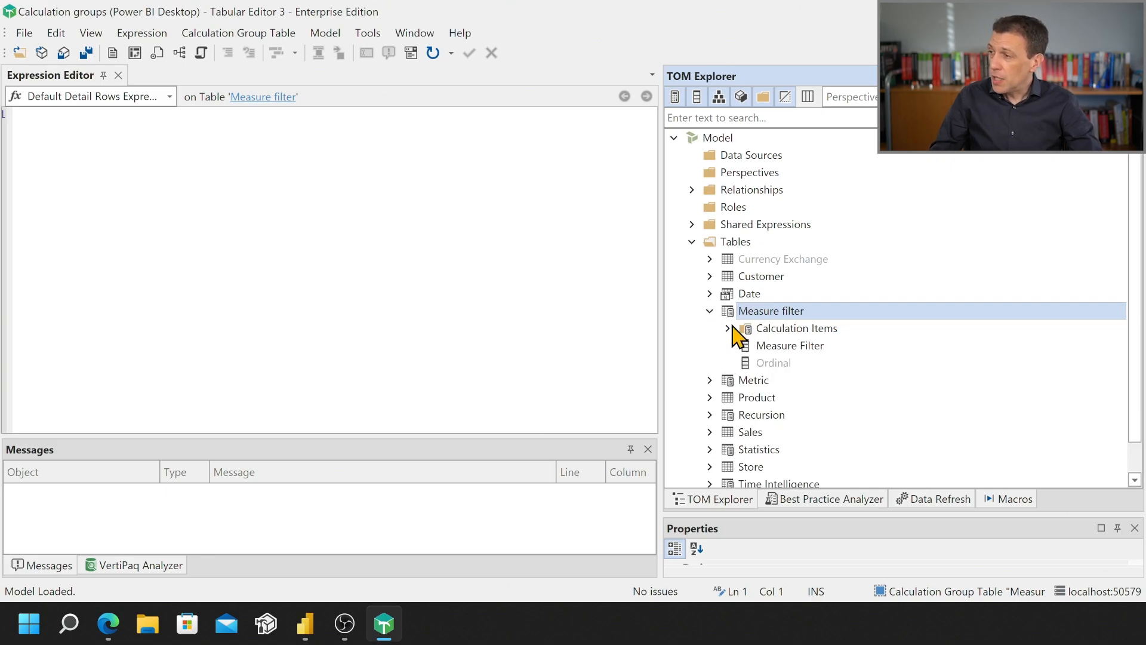
pyautogui.click(728, 327)
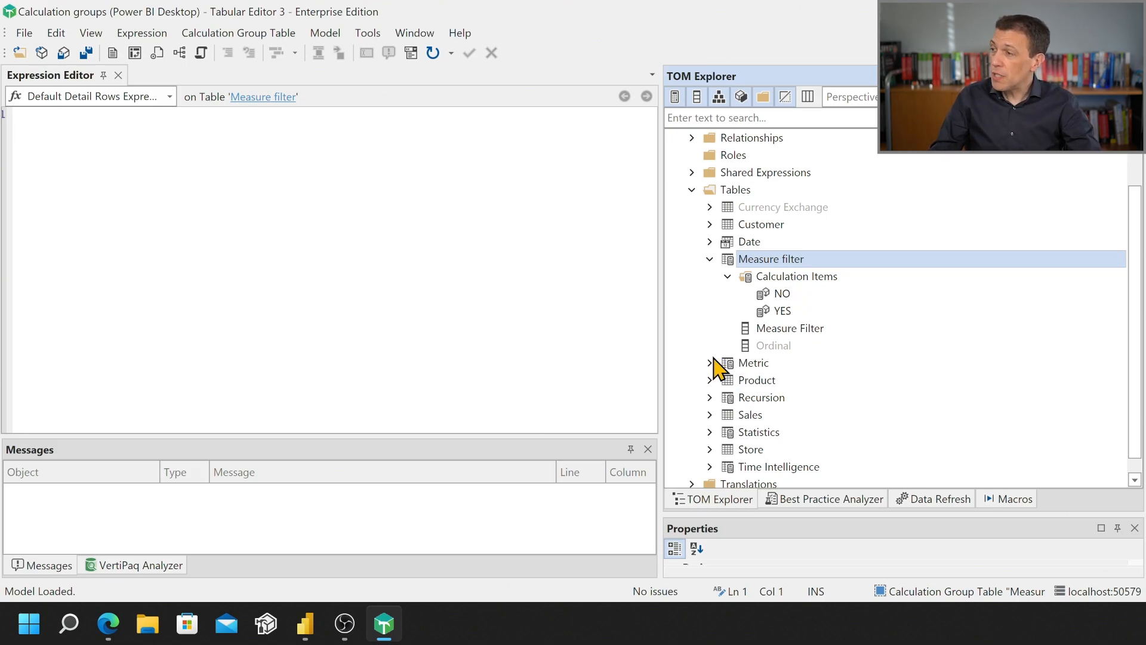
# Expand the Metric and Time Intelligence groups to show items like Sales Amount, QTD, YTD, YOY.
pyautogui.click(710, 223)
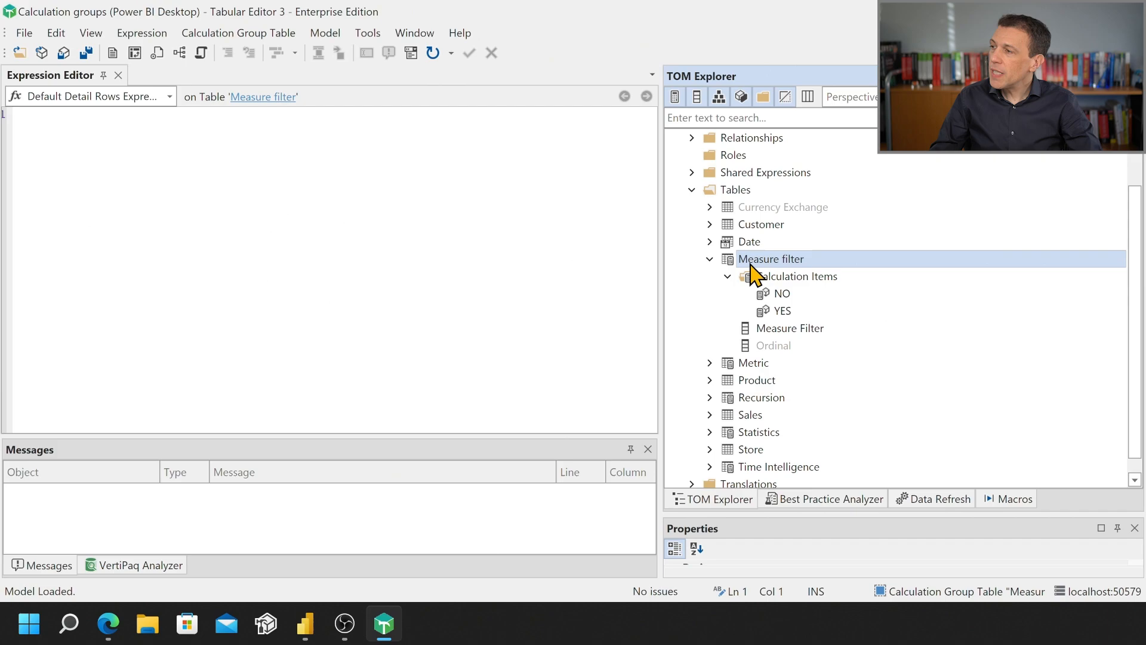
pyautogui.click(754, 363)
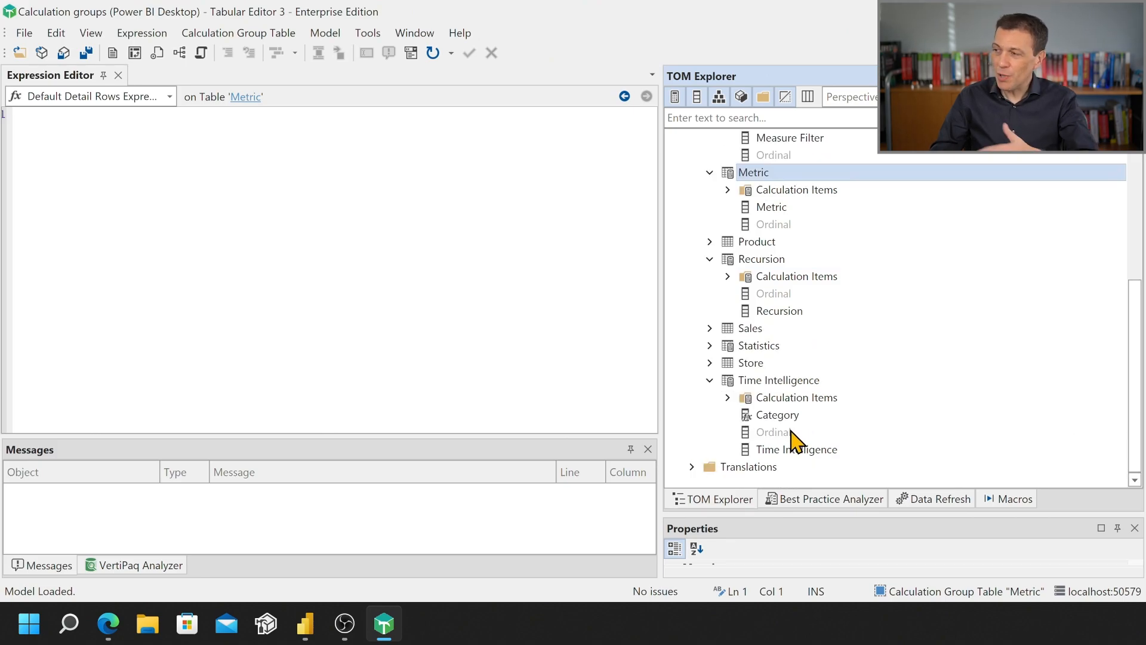
pyautogui.click(728, 396)
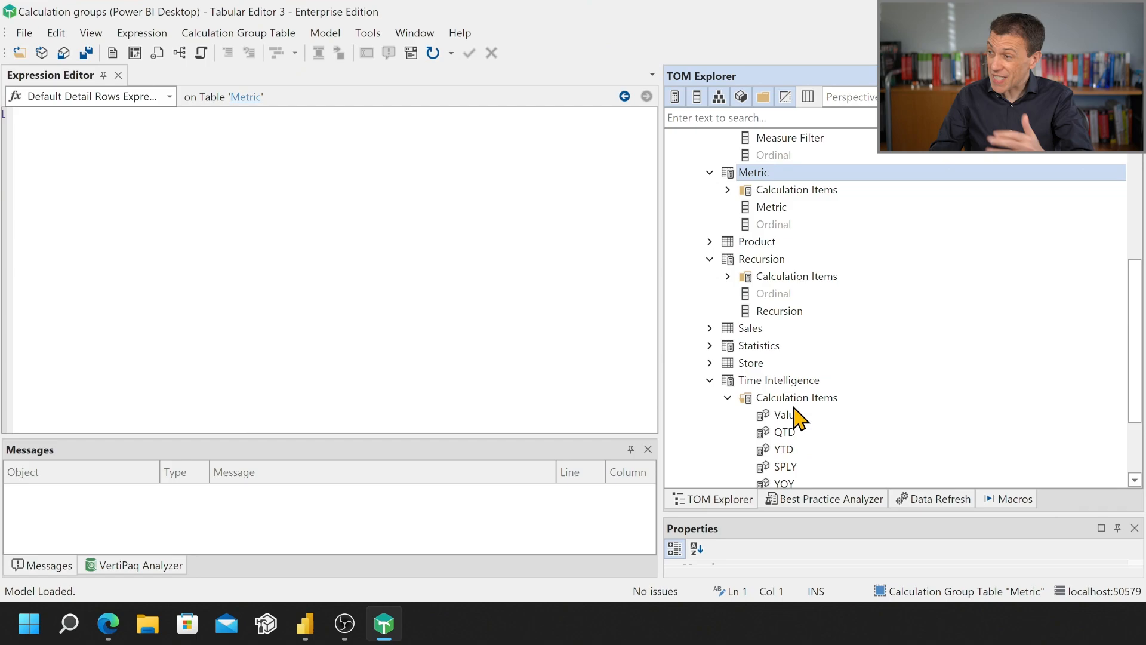
pyautogui.moveTo(781, 320)
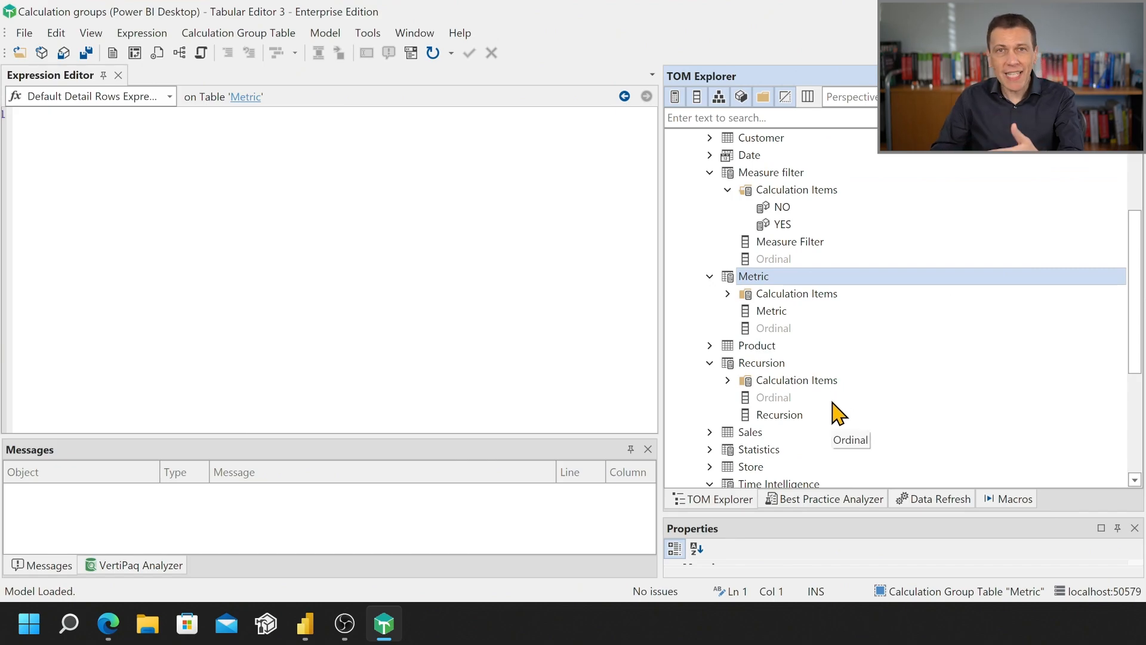
pyautogui.moveTo(855, 509)
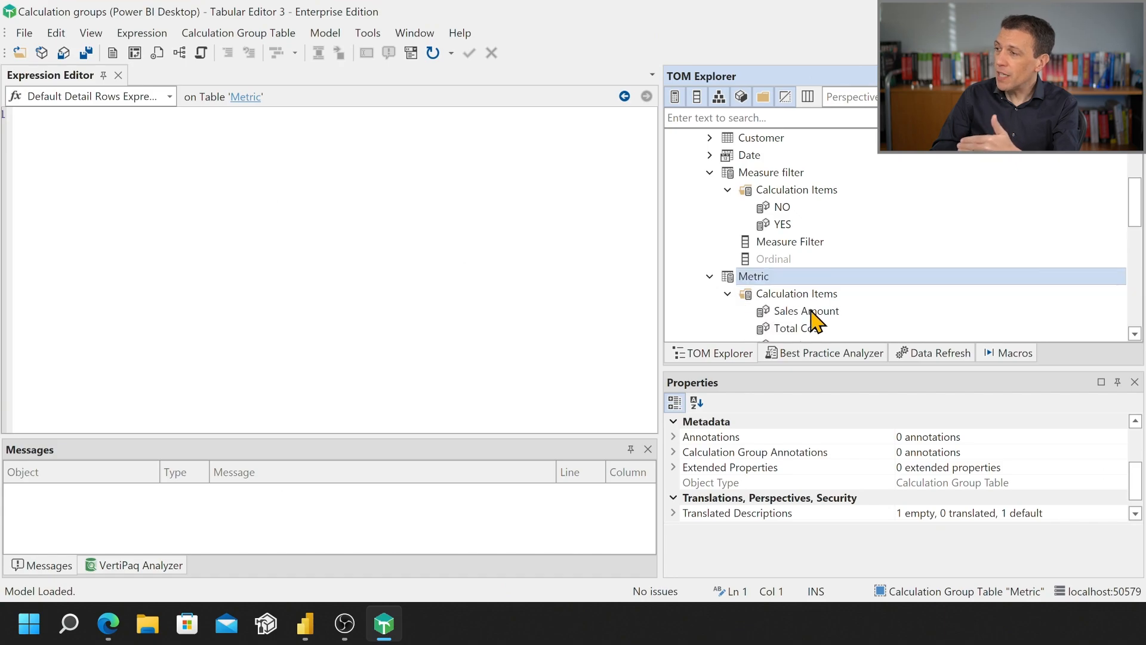
# Select Sales Amount, then the Metric group, confirming its Calculation Group Precedence of 10.
pyautogui.click(806, 310)
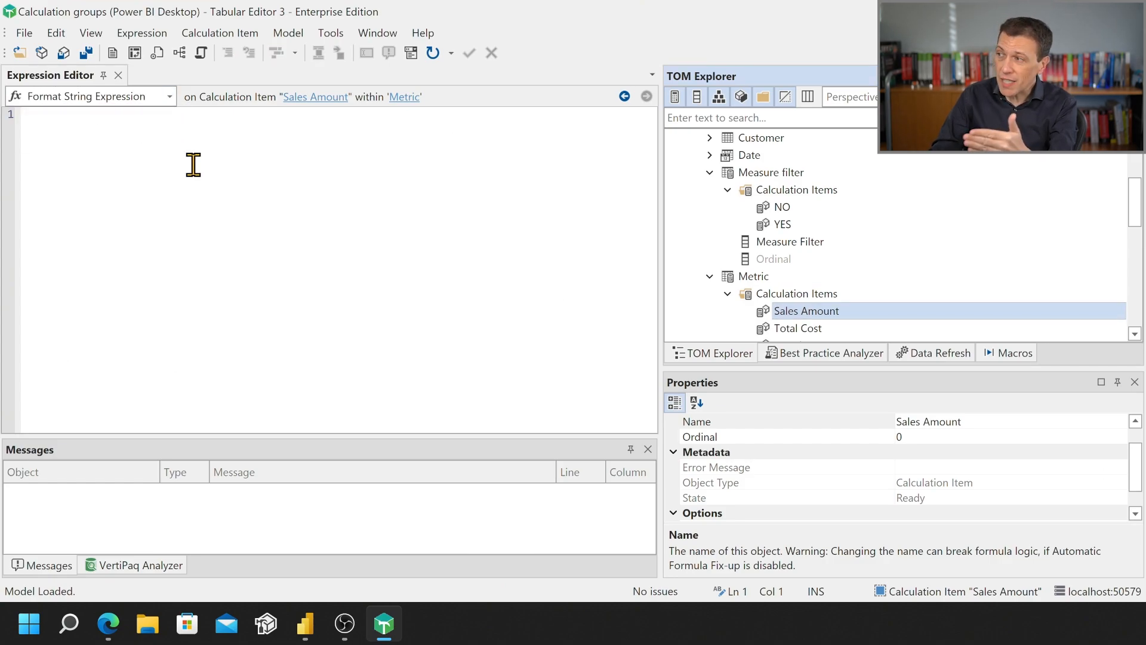
pyautogui.click(798, 275)
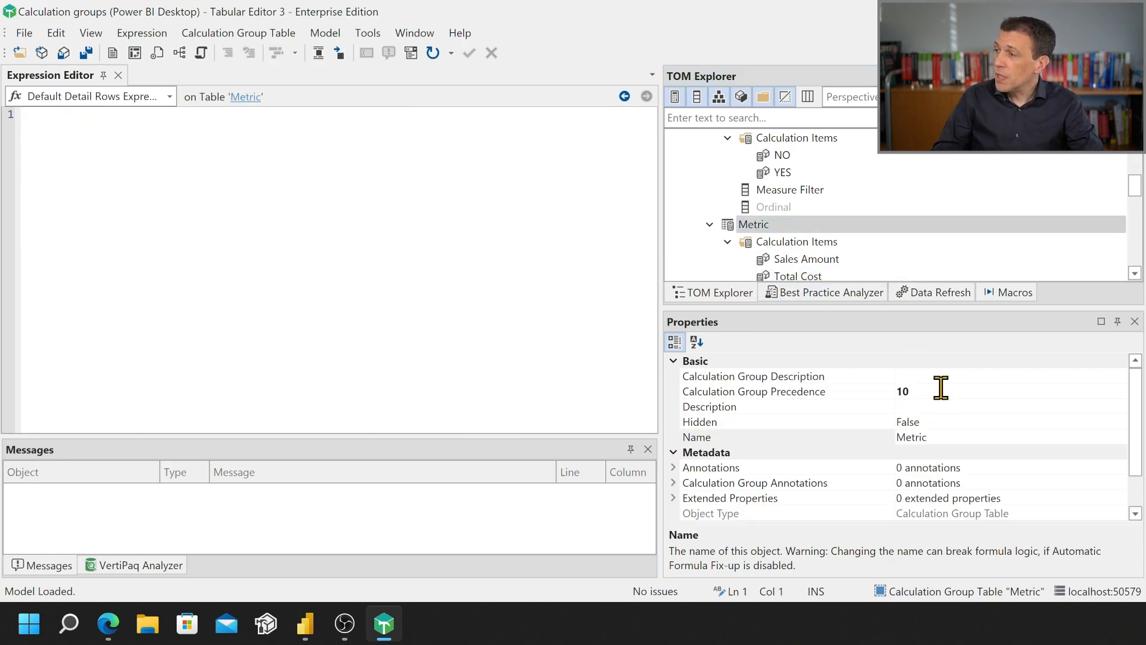
pyautogui.click(754, 392)
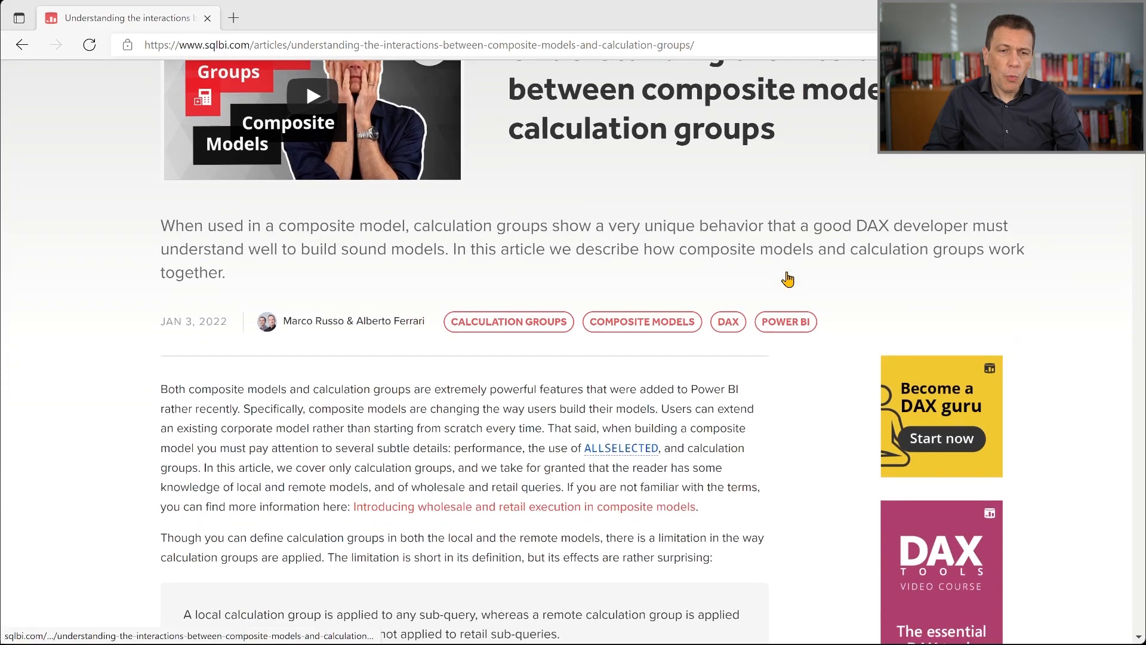
# Scroll the SQLBI article to the Remote Time Intelligence DAX code with CY and YTD items.
pyautogui.scroll(3)
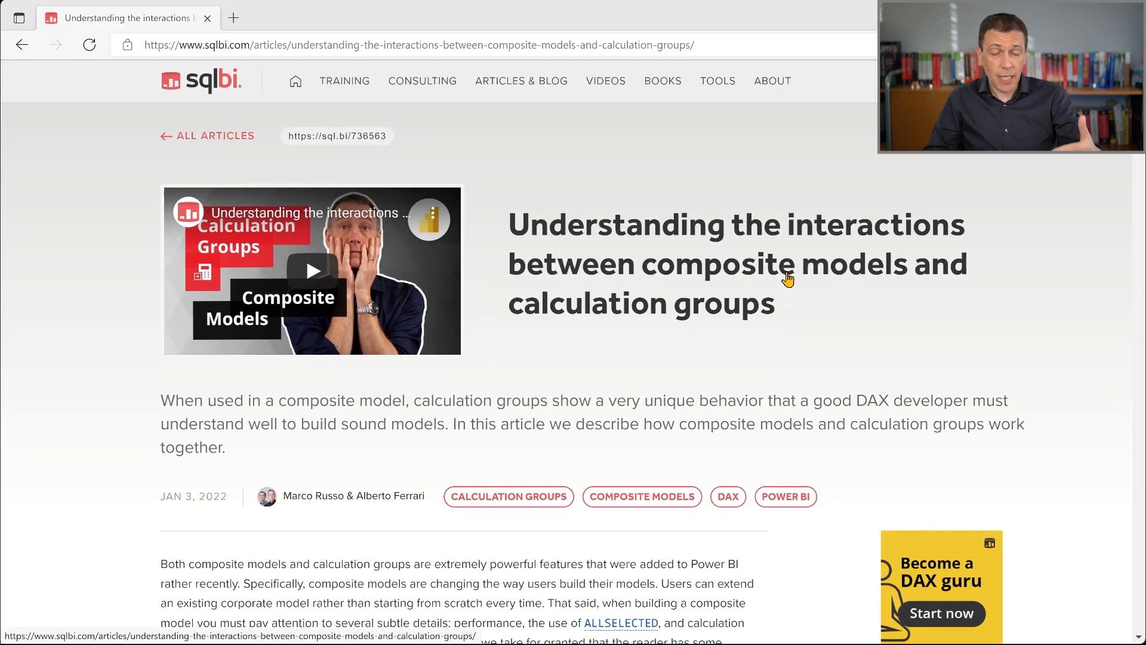
pyautogui.scroll(-3)
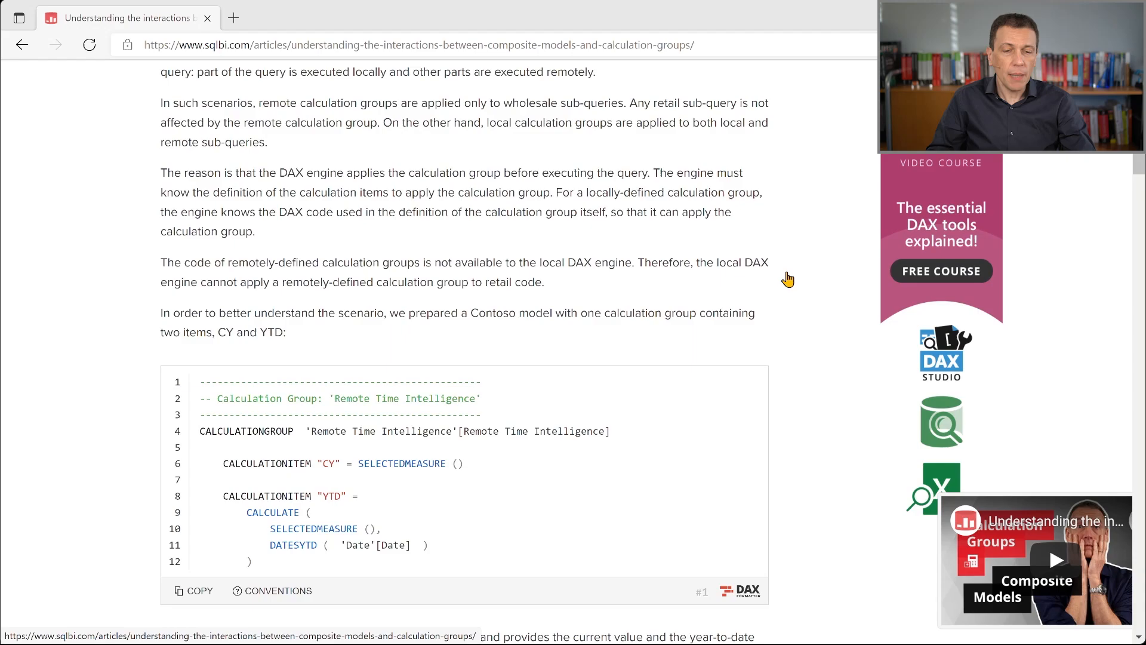
pyautogui.scroll(-3)
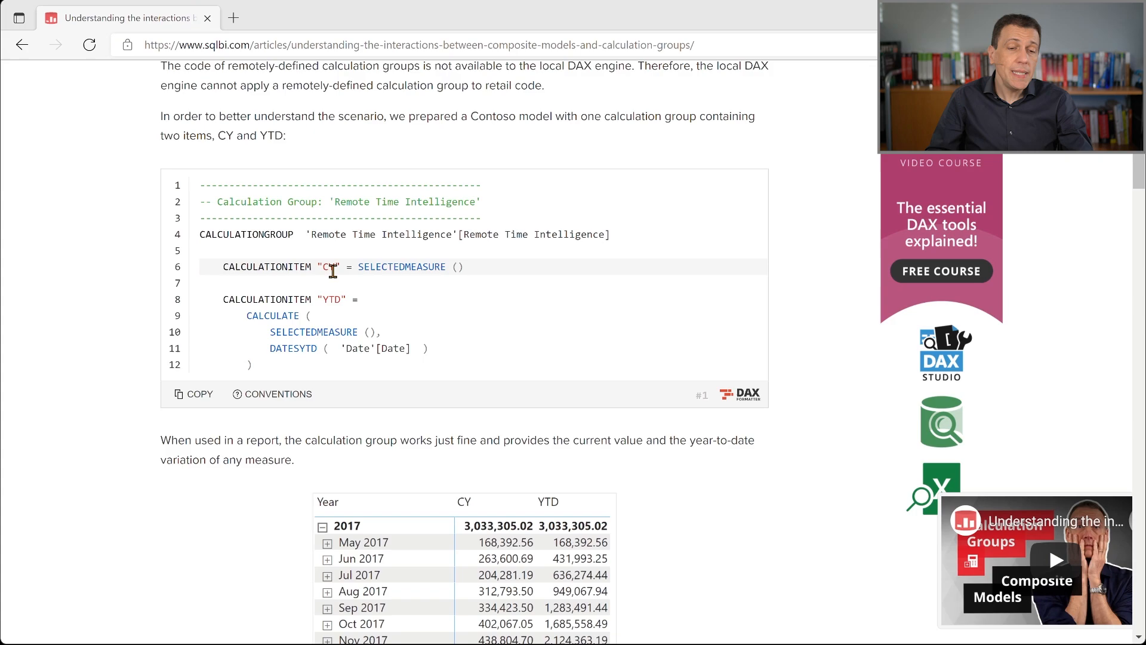
pyautogui.moveTo(589, 272)
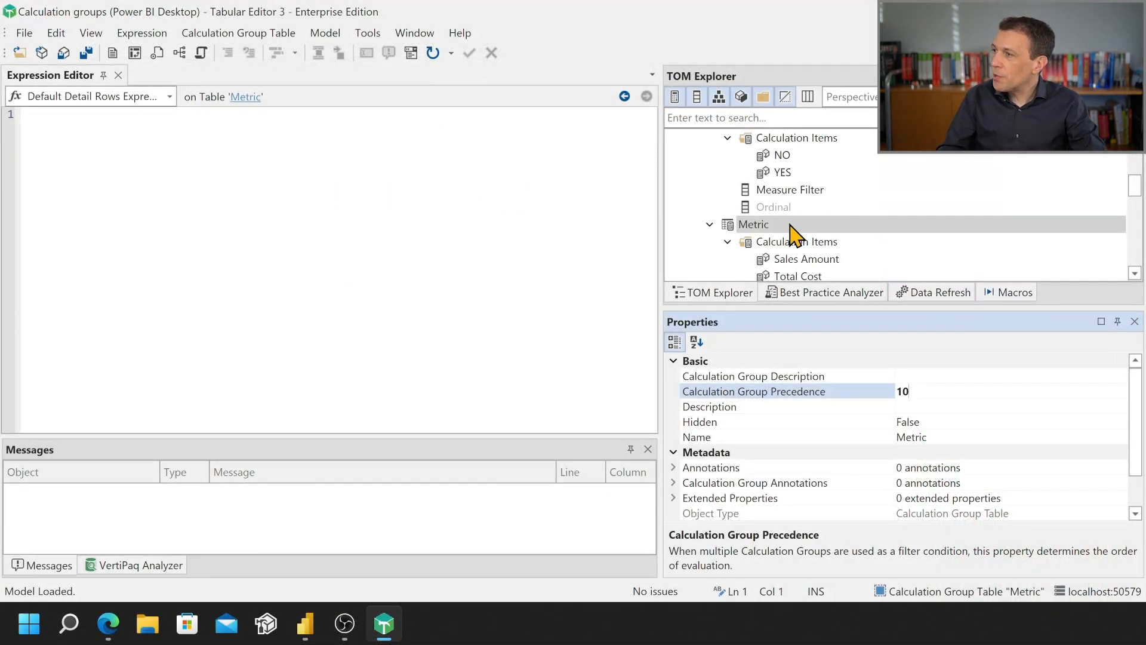
# Script the Metric group as DAX (precedence 10, four ordered items) and format the code.
pyautogui.rightClick(754, 223)
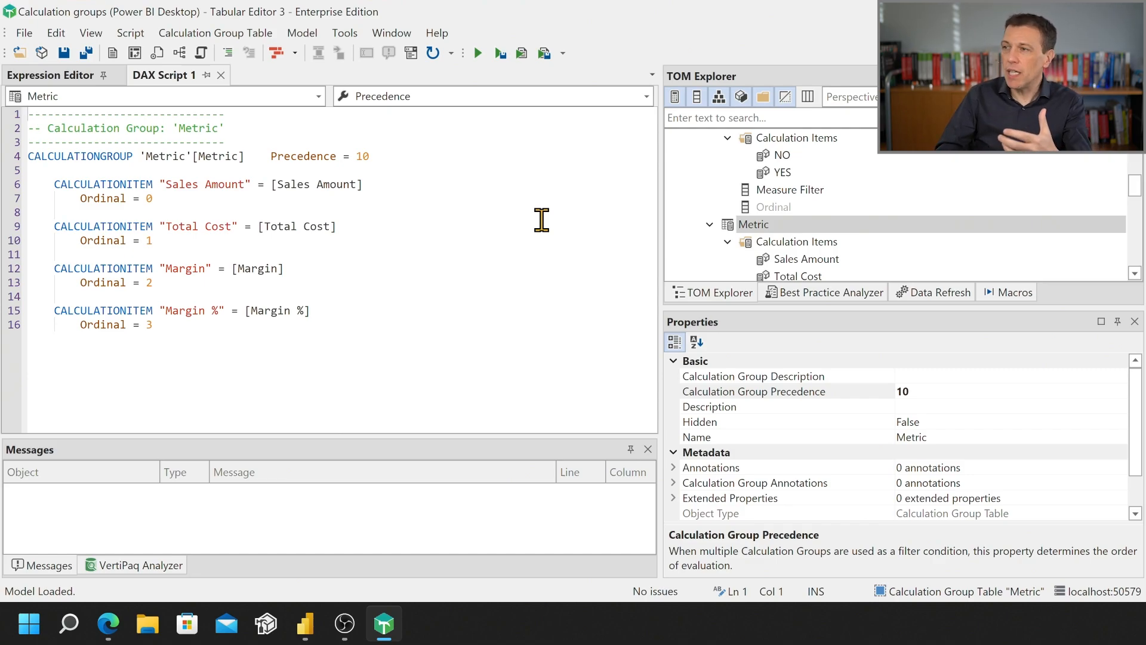
pyautogui.click(276, 51)
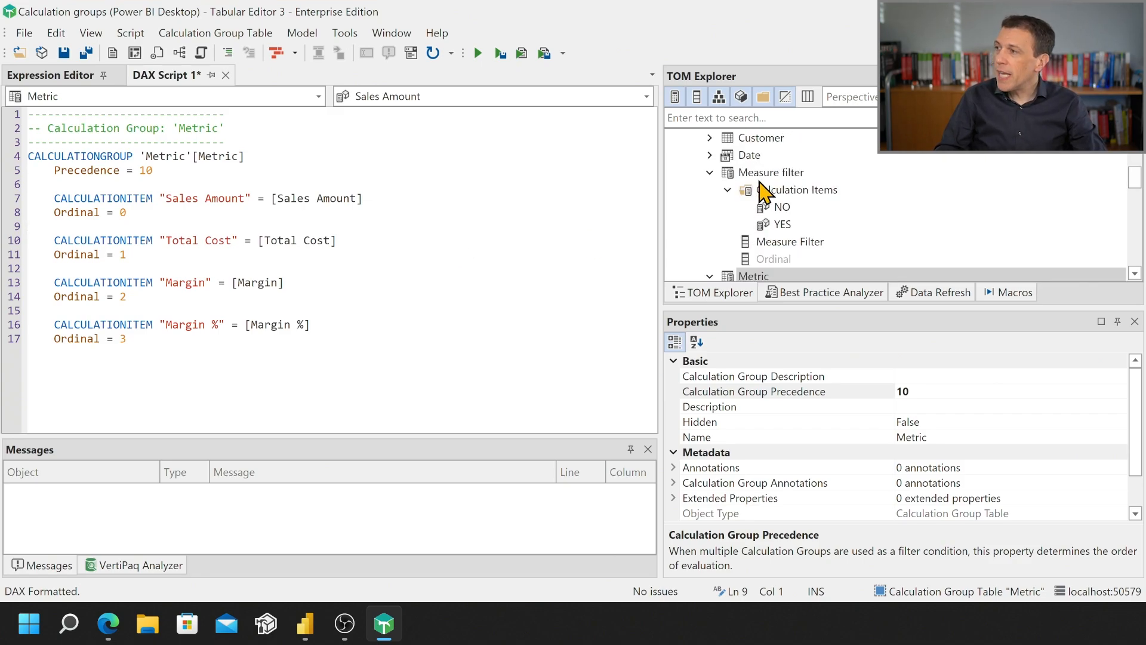
# Script Measure filter as DAX (precedence 302, NO and YES), then multi-select the other groups.
pyautogui.click(770, 172)
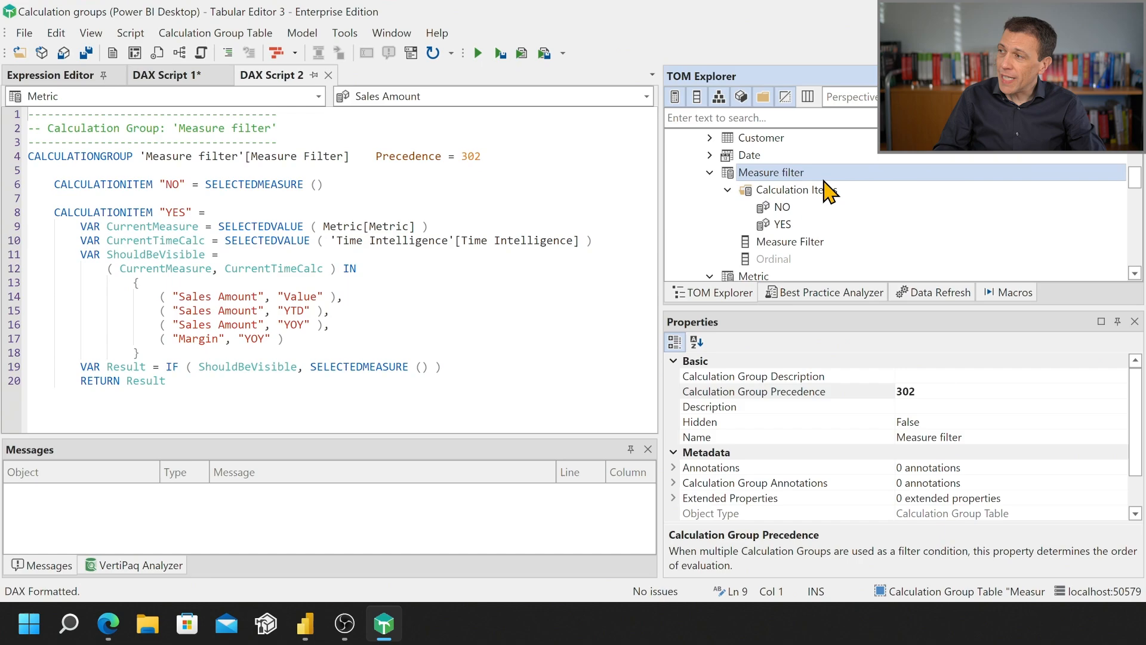
pyautogui.click(796, 190)
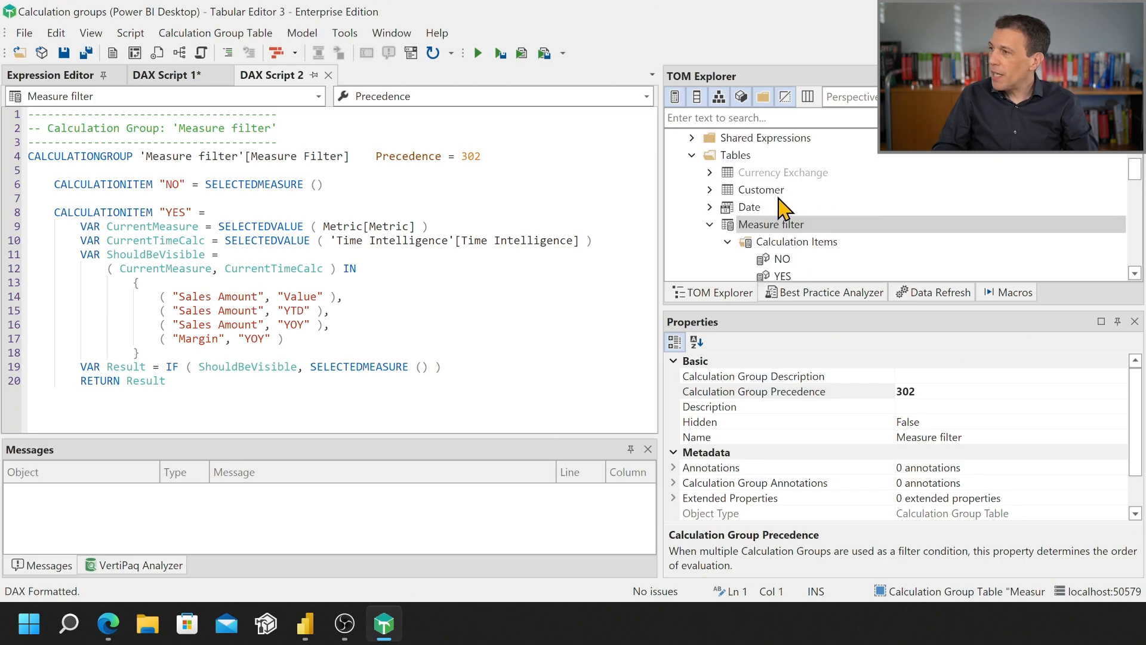
pyautogui.click(770, 224)
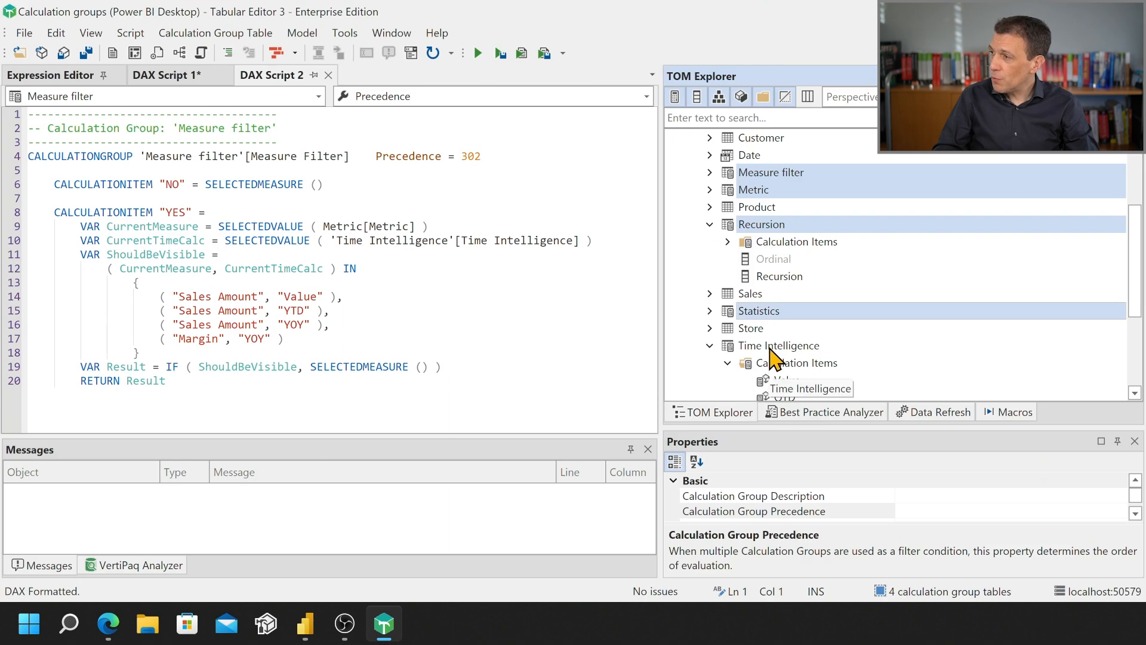
# Script all five selected calculation groups into one DAX script, scrolled to the YOY % item.
pyautogui.rightClick(778, 345)
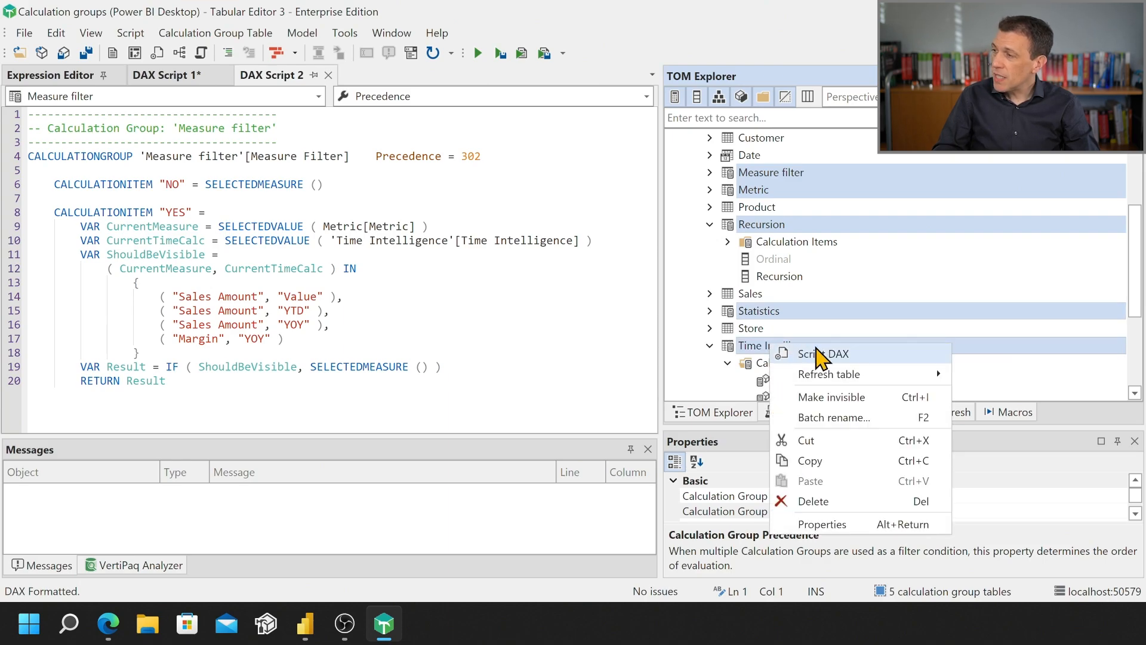
pyautogui.click(823, 354)
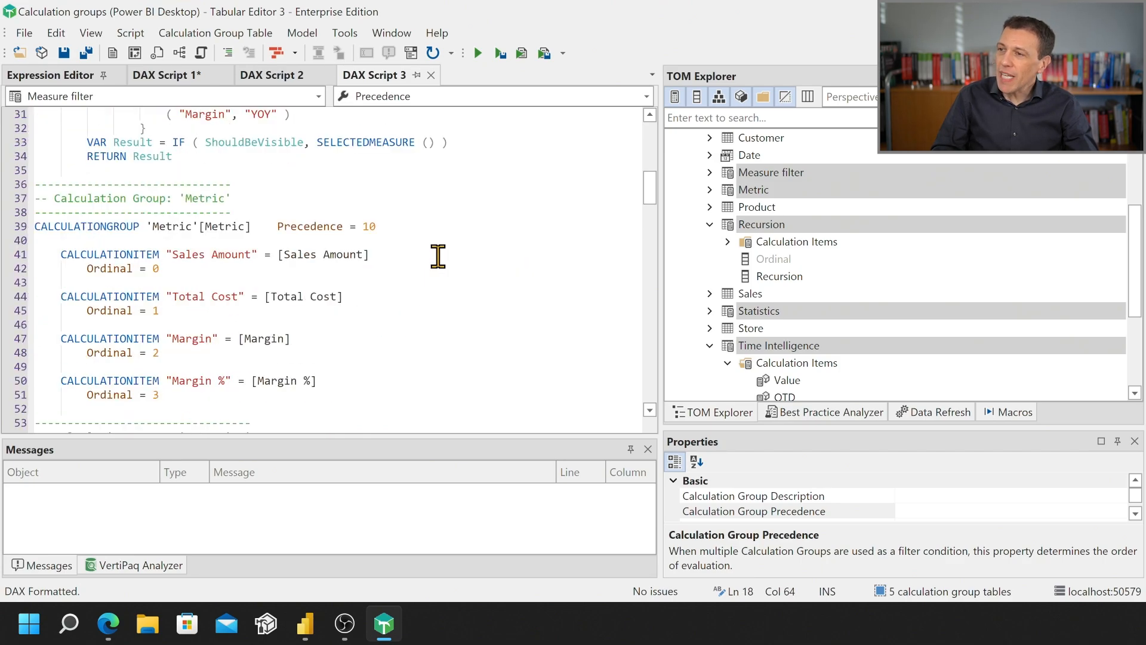
pyautogui.scroll(-3)
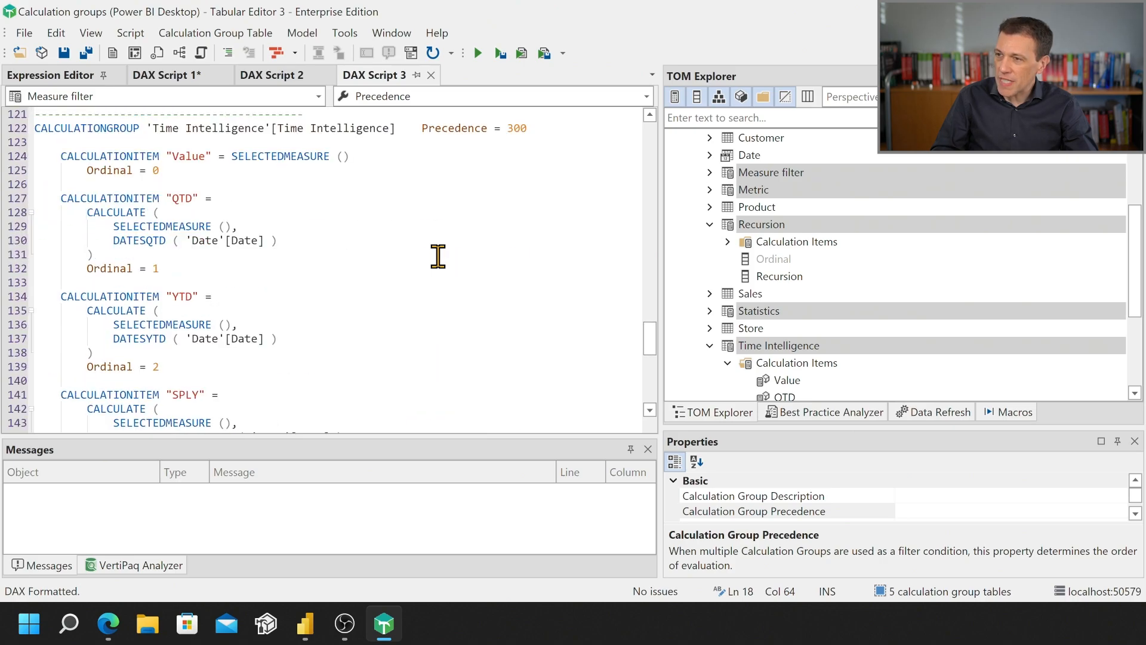
pyautogui.scroll(-3)
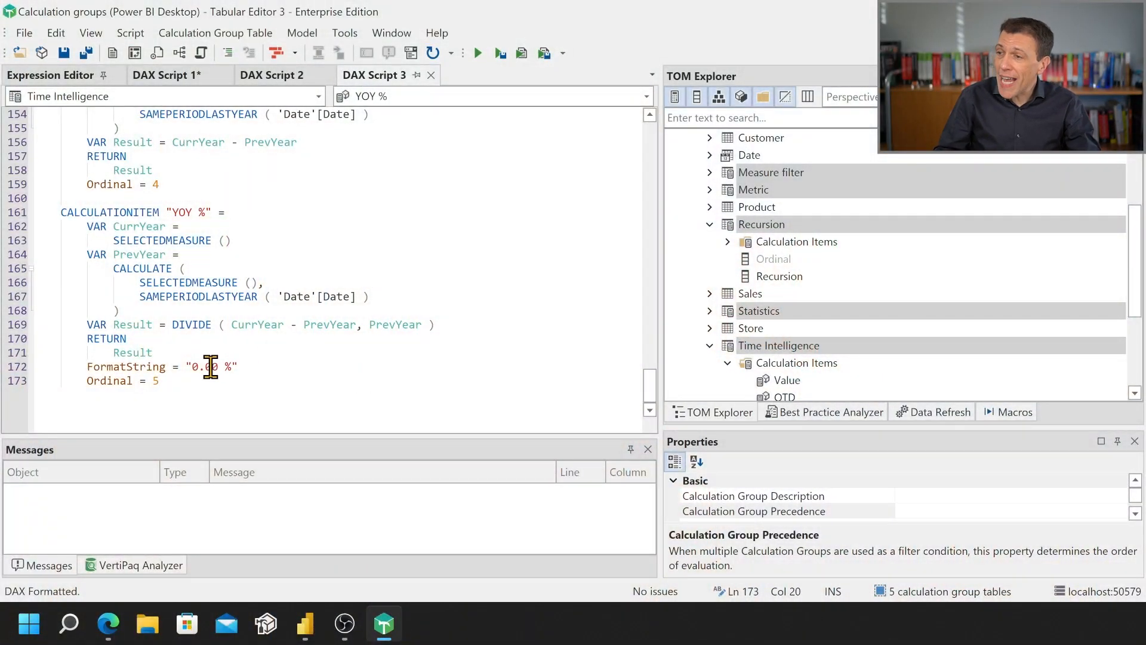
# Change the YOY % FormatString to "0.0 %" and run the script, modifying four objects.
pyautogui.write('0')
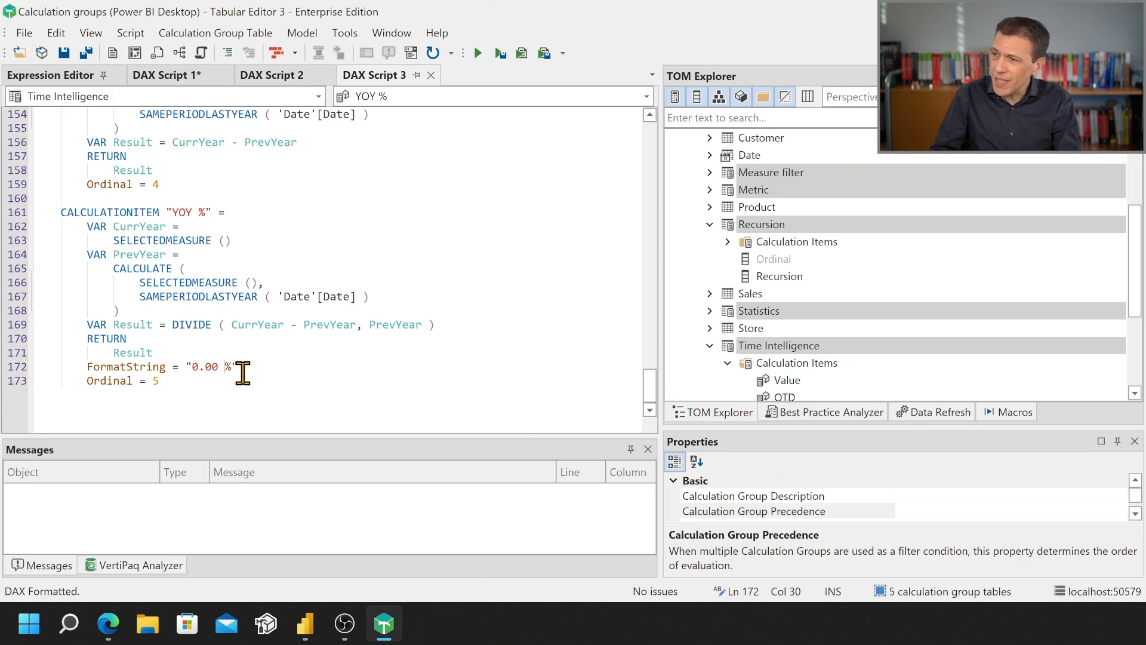
pyautogui.press('Backspace')
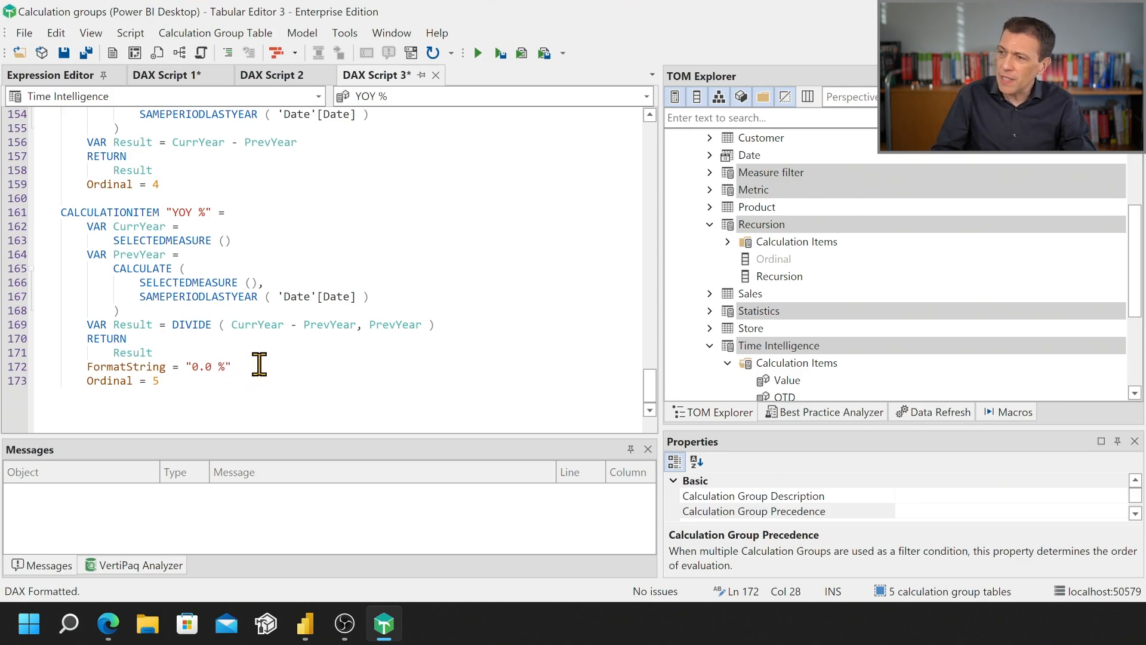
pyautogui.moveTo(419, 178)
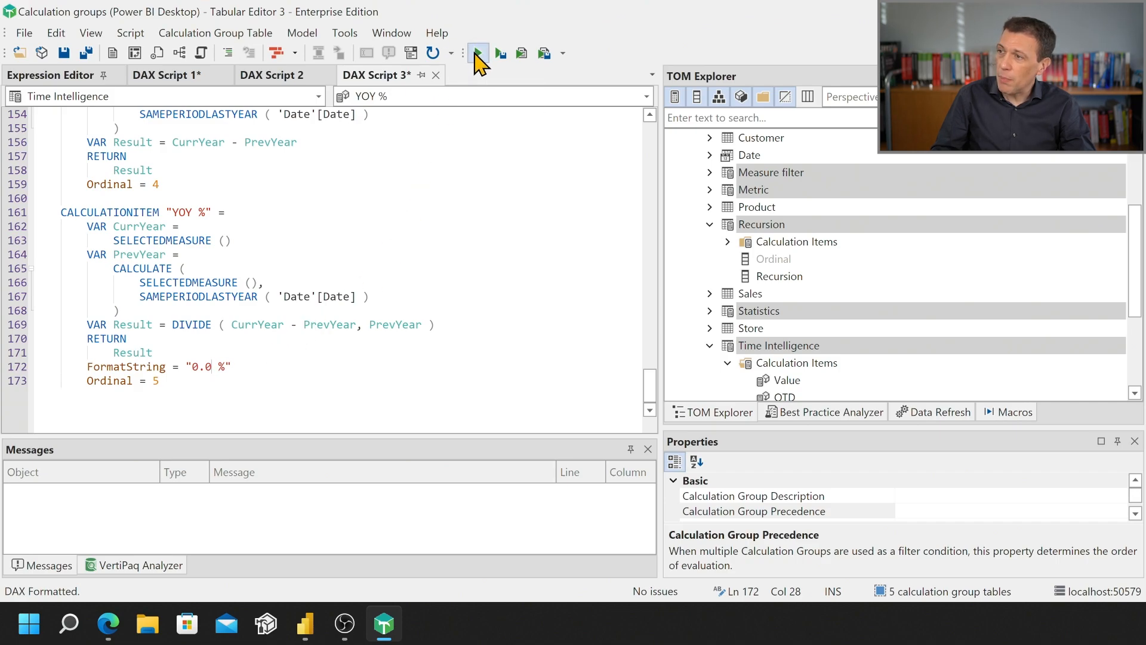
pyautogui.click(477, 51)
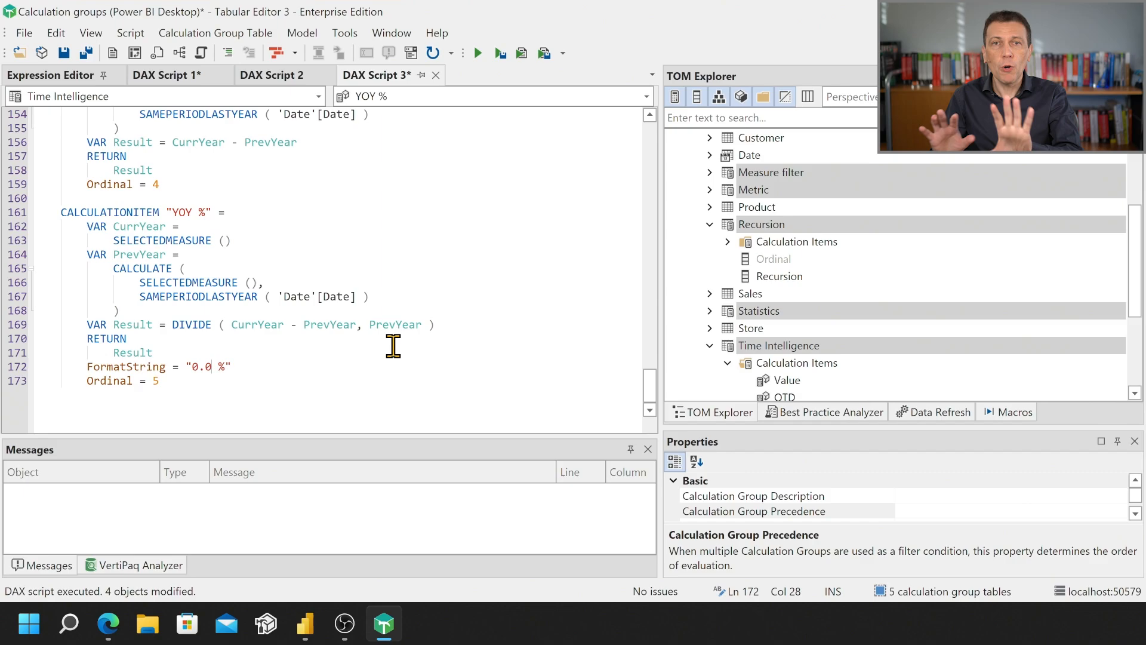